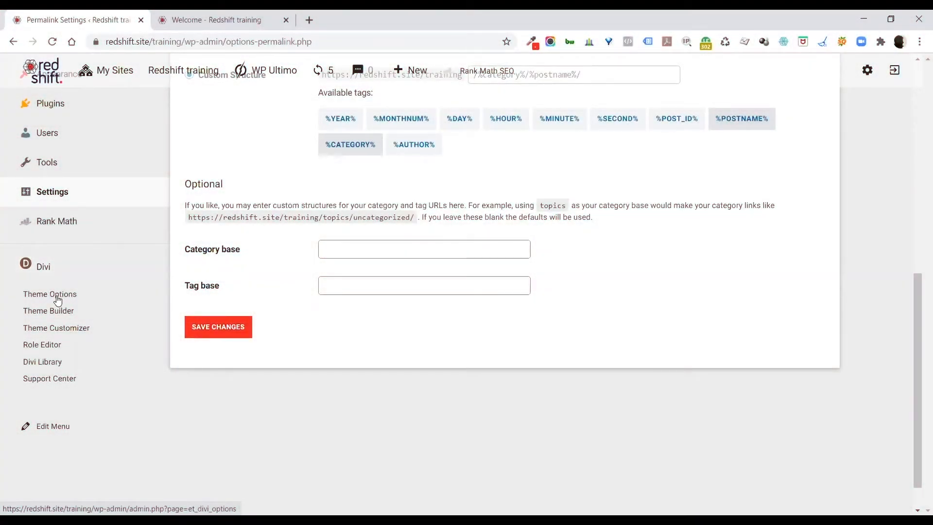
Step: Open Divi Theme Options general settings, glancing at the site front end in between
click(50, 294)
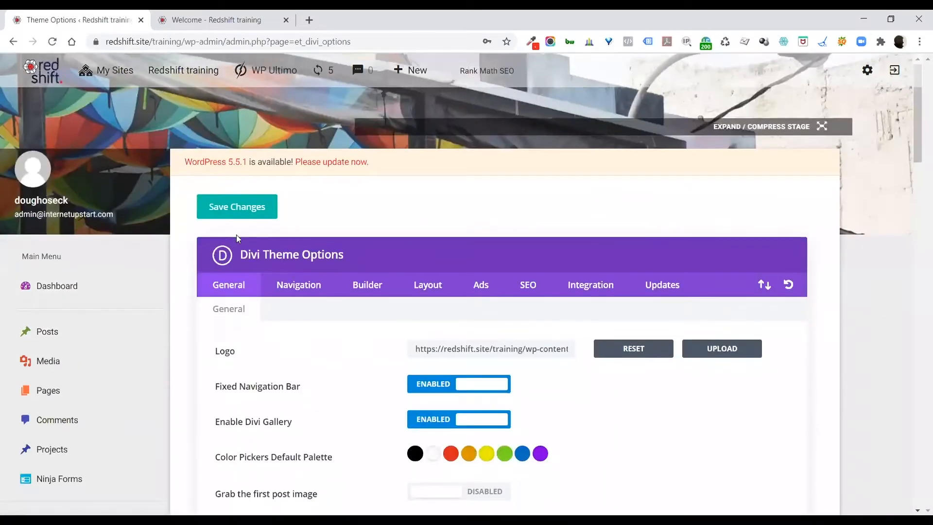
scroll(down, 3)
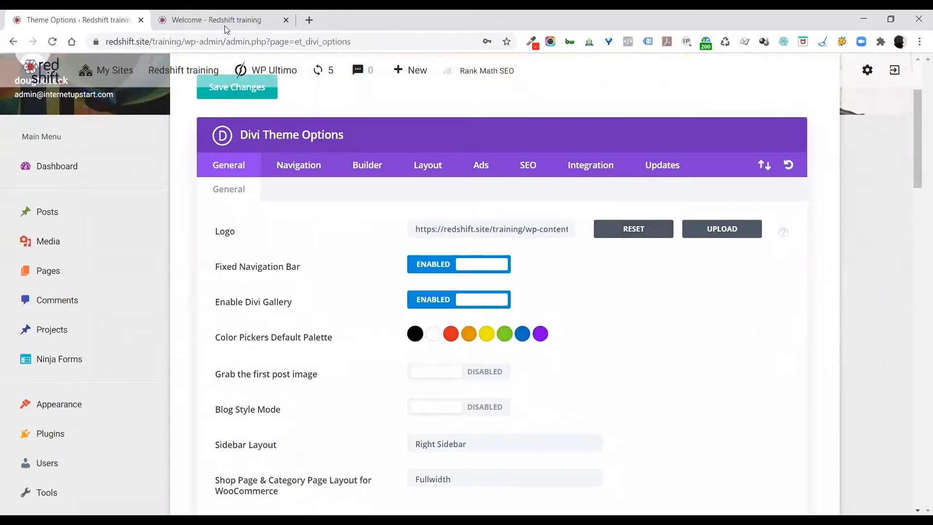
click(217, 20)
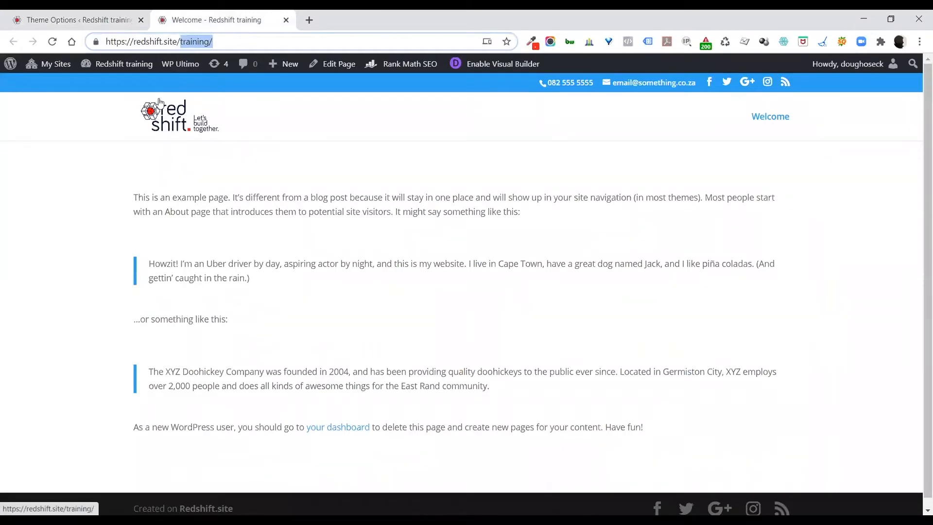
click(71, 20)
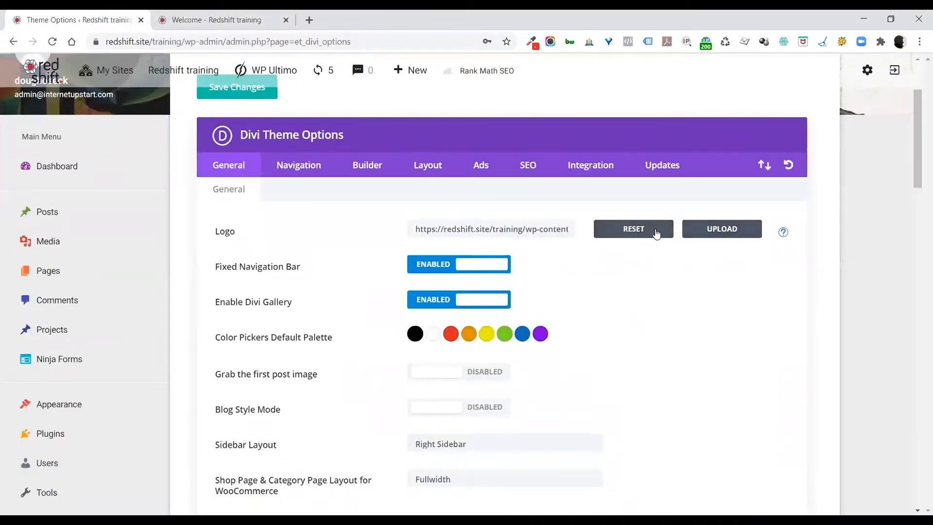
Step: Upload RedShift_Logo_light.png to the media library and set it as the Divi logo
click(722, 230)
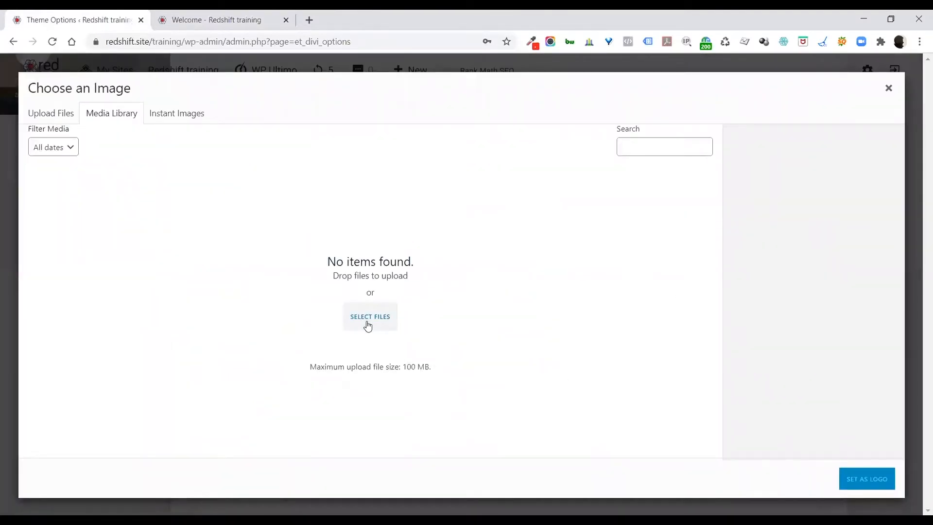
mouse_move(350, 285)
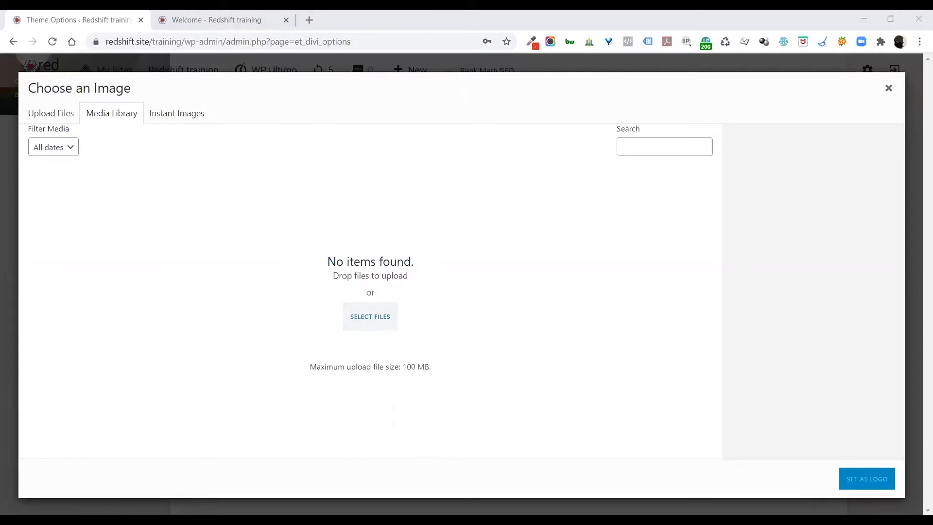
click(67, 213)
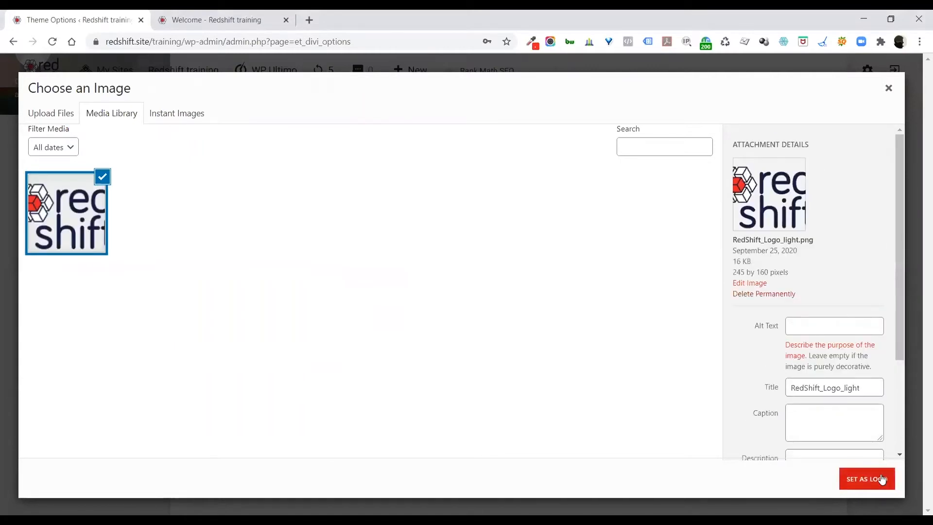
click(867, 479)
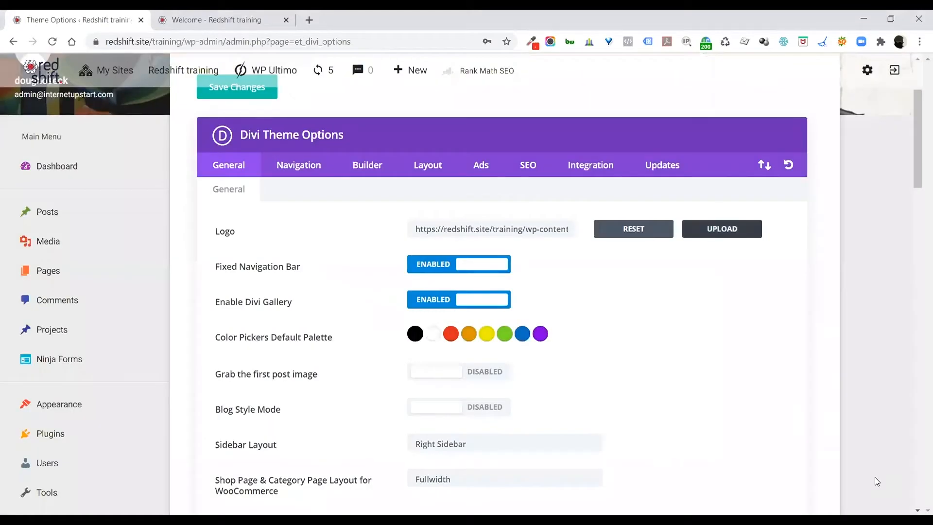
click(216, 19)
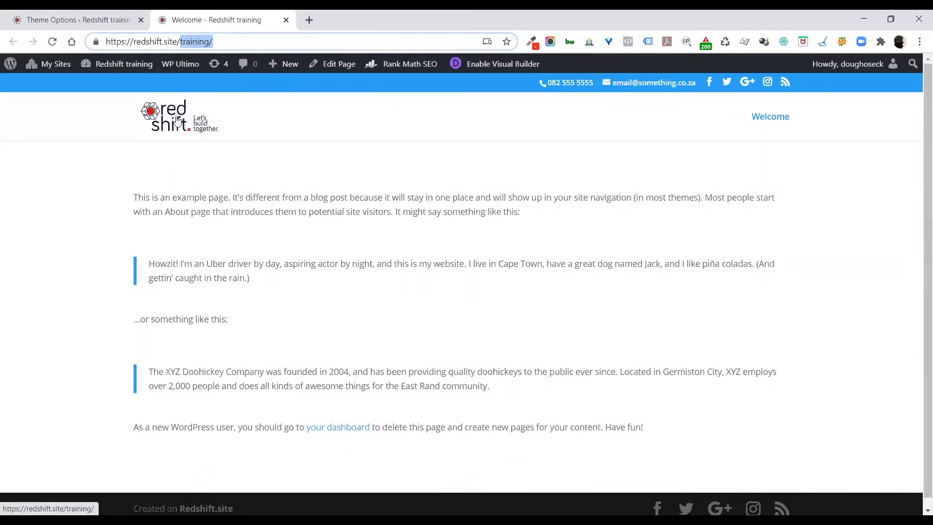
mouse_move(75, 20)
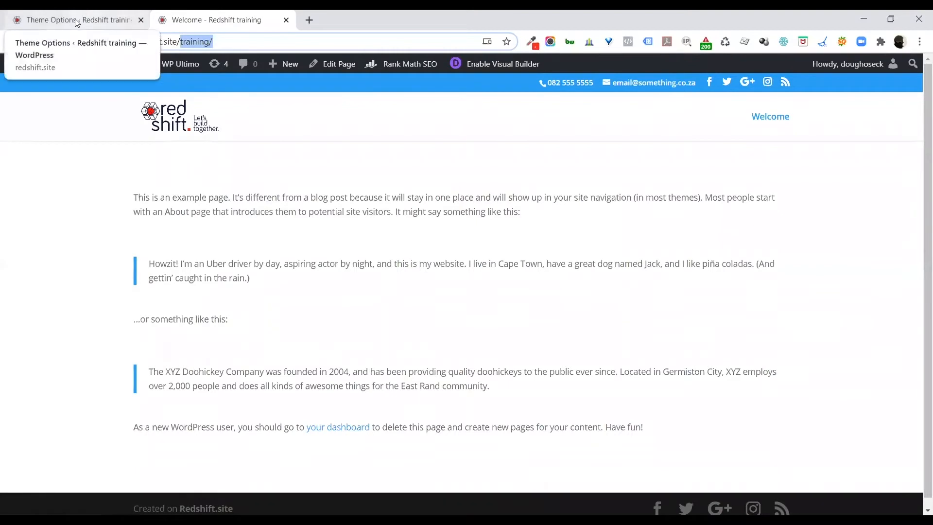
click(71, 20)
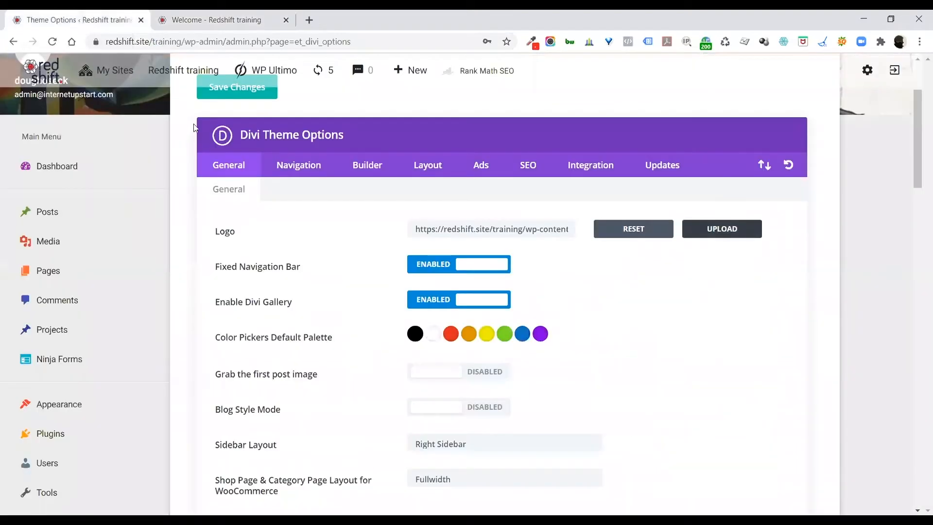
mouse_move(283, 244)
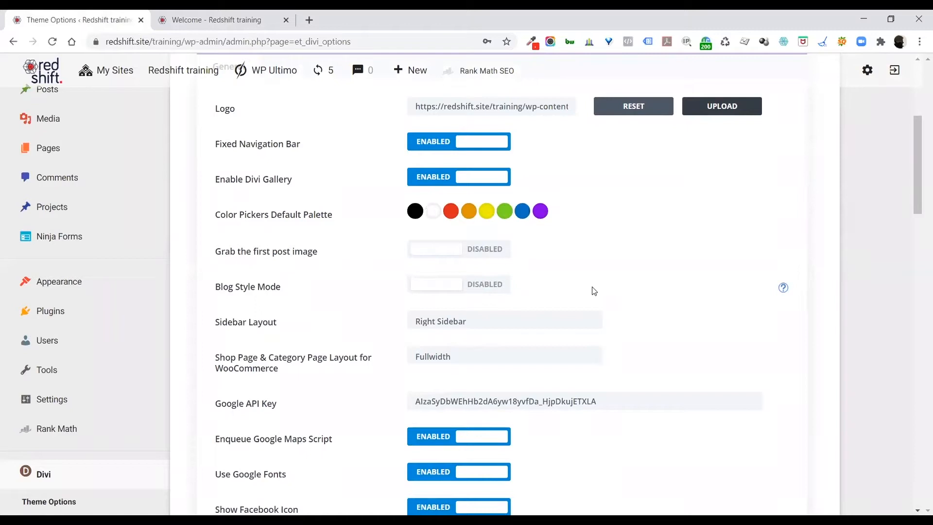
scroll(down, 3)
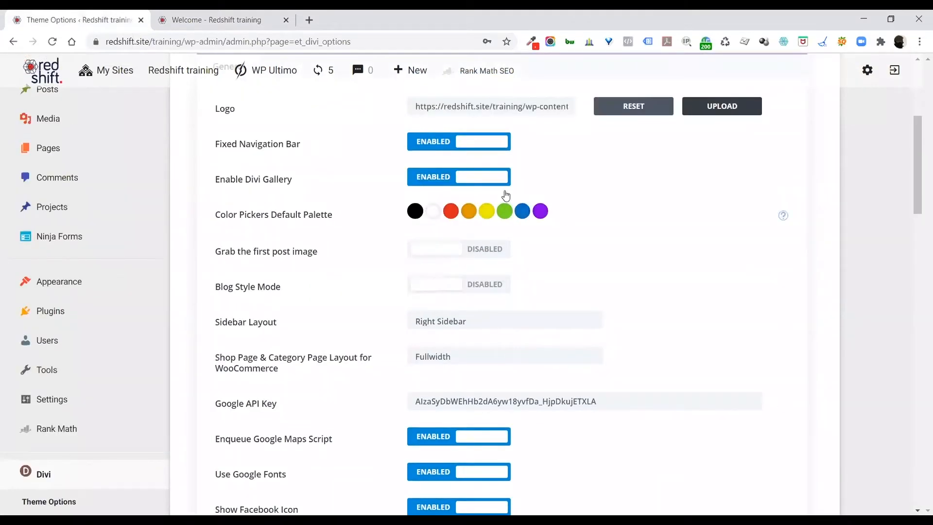
mouse_move(454, 141)
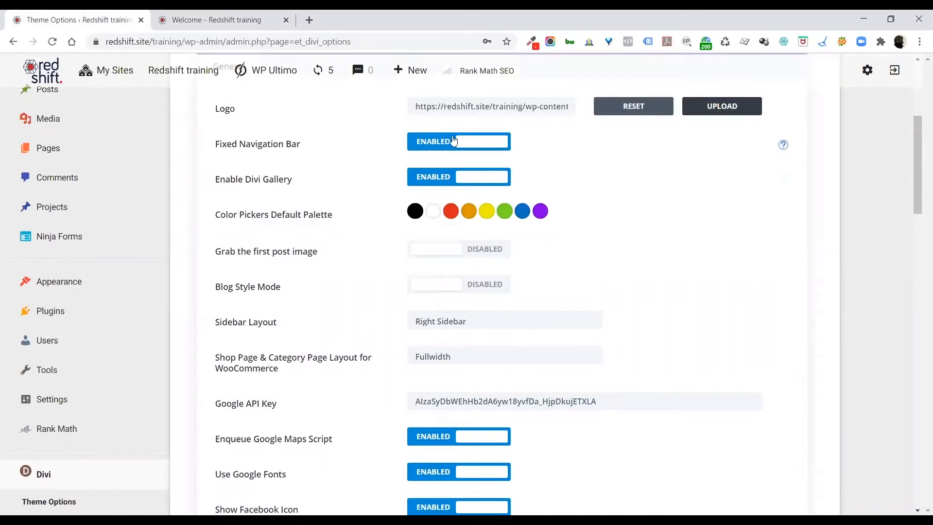
click(217, 20)
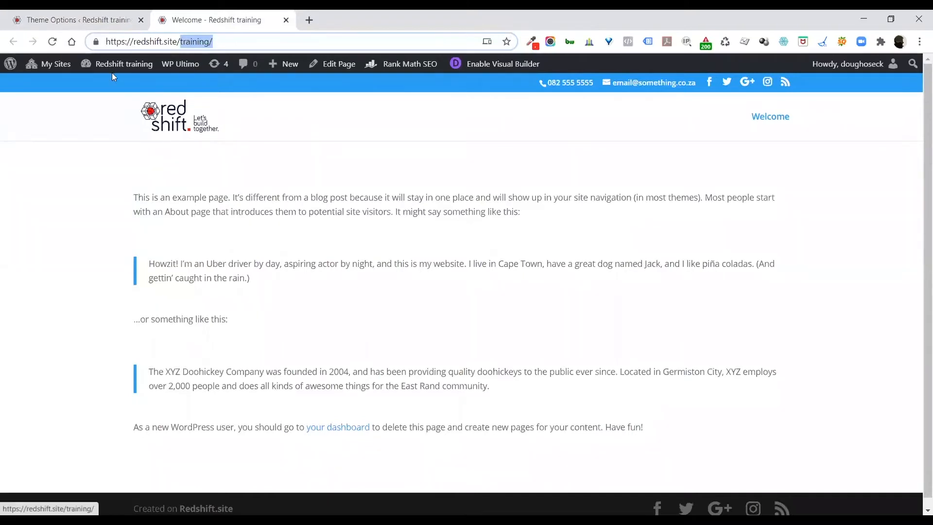
click(71, 20)
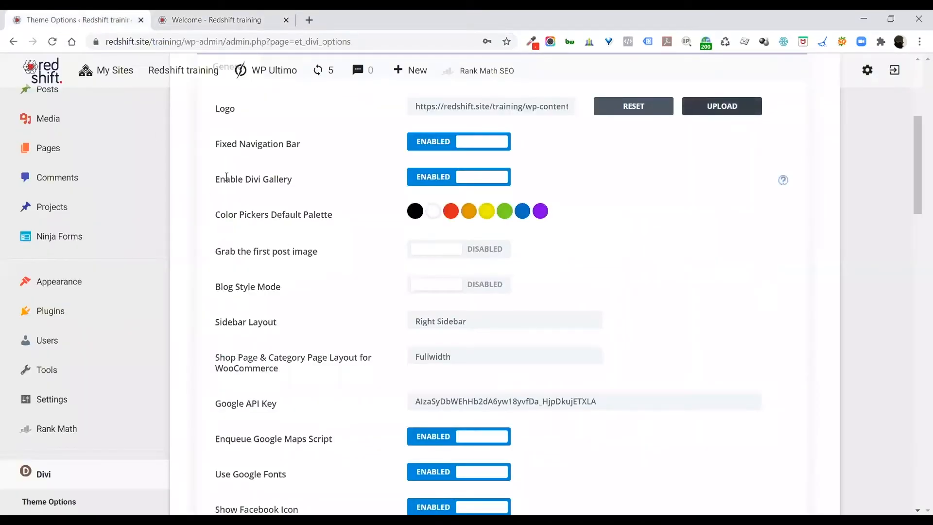
mouse_move(330, 200)
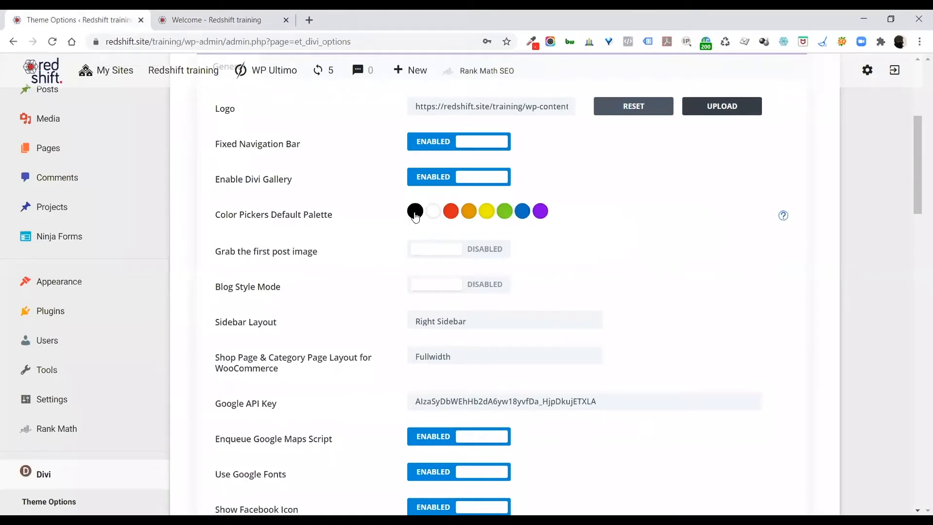
mouse_move(504, 213)
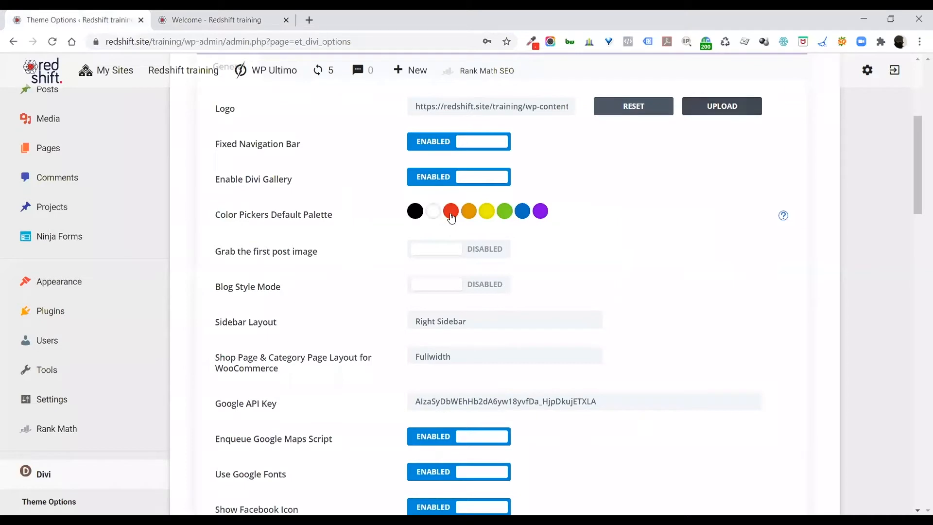
click(451, 211)
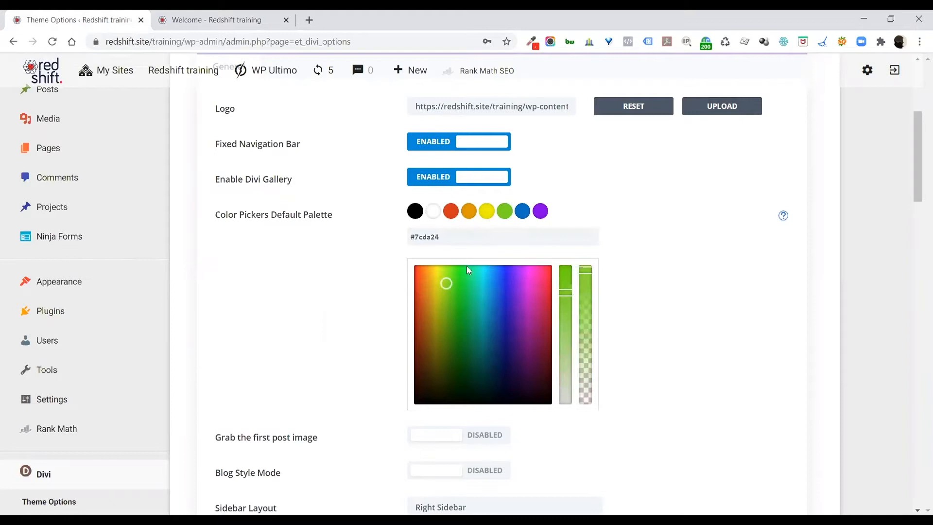
click(454, 272)
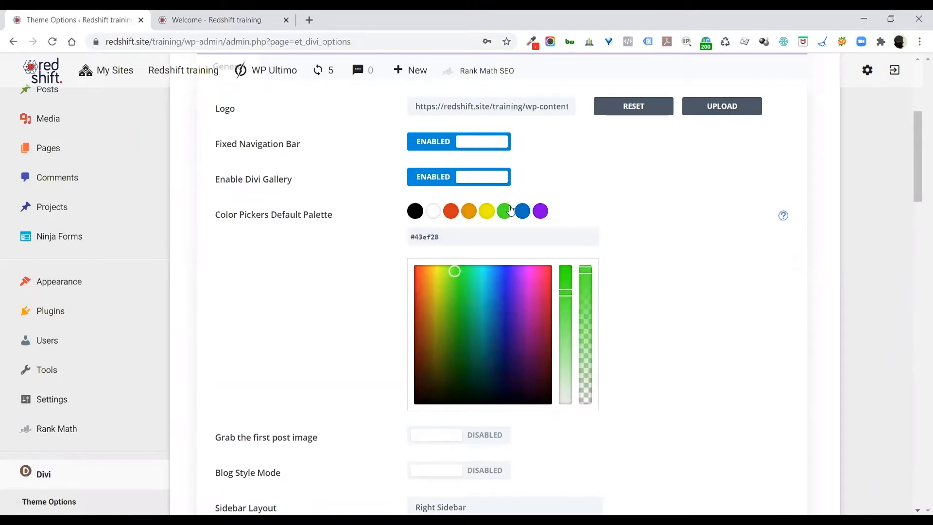
scroll(down, 3)
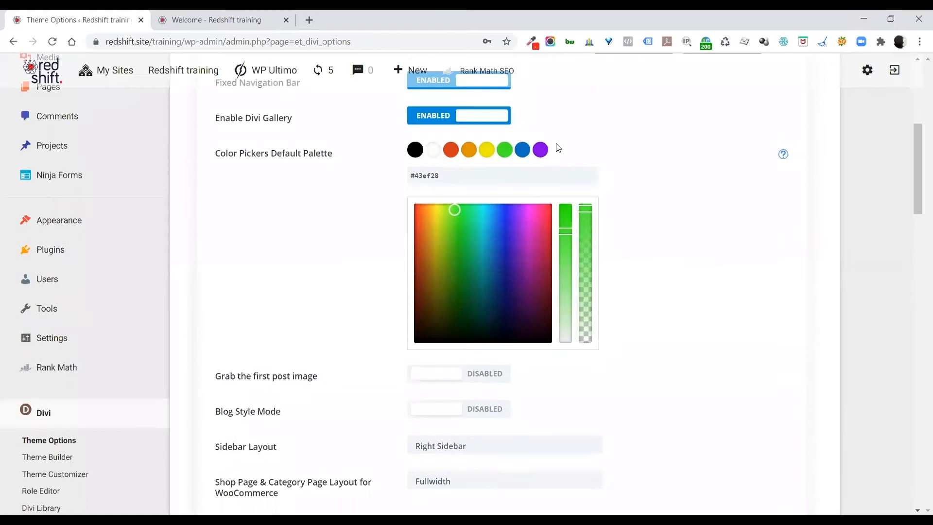
scroll(down, 3)
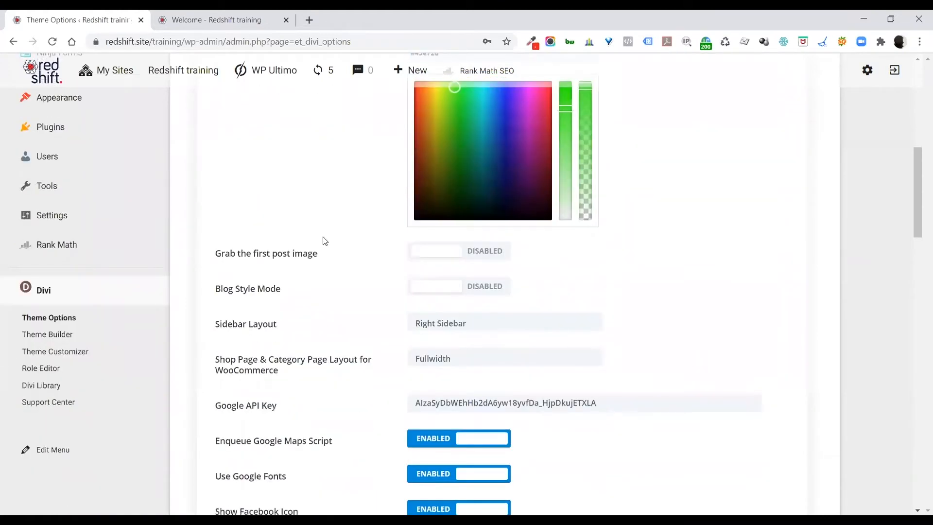
scroll(down, 3)
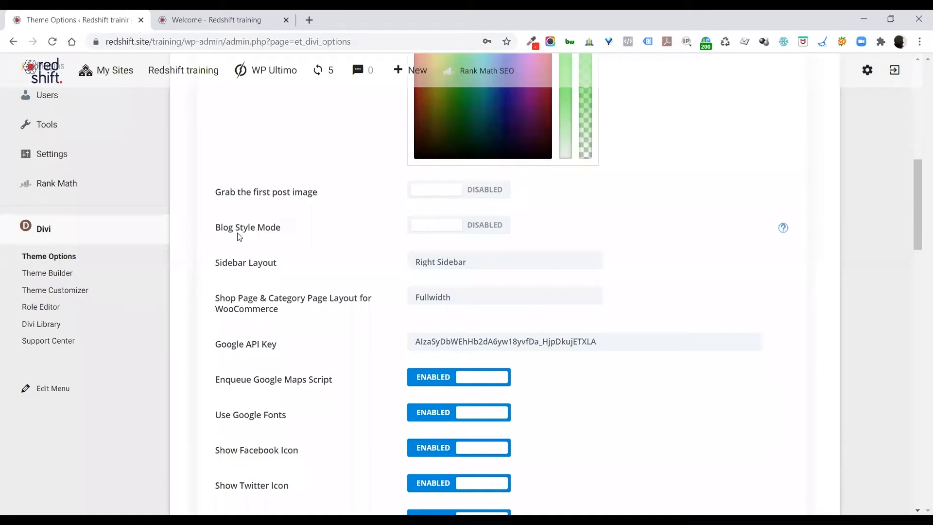
mouse_move(458, 234)
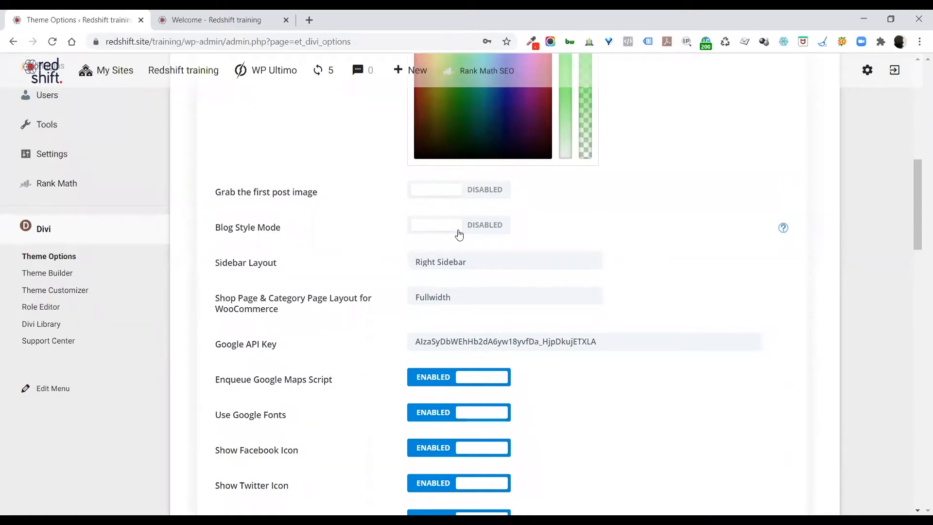
mouse_move(266, 245)
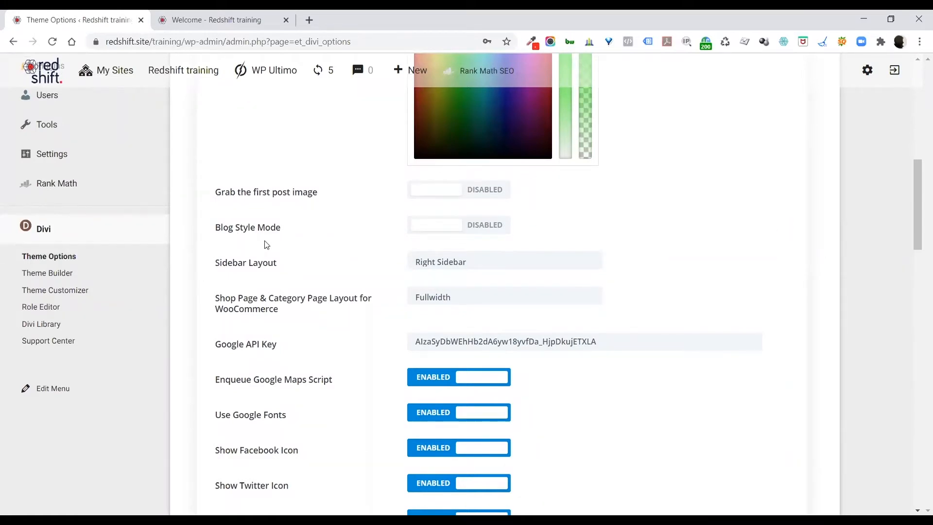
click(504, 261)
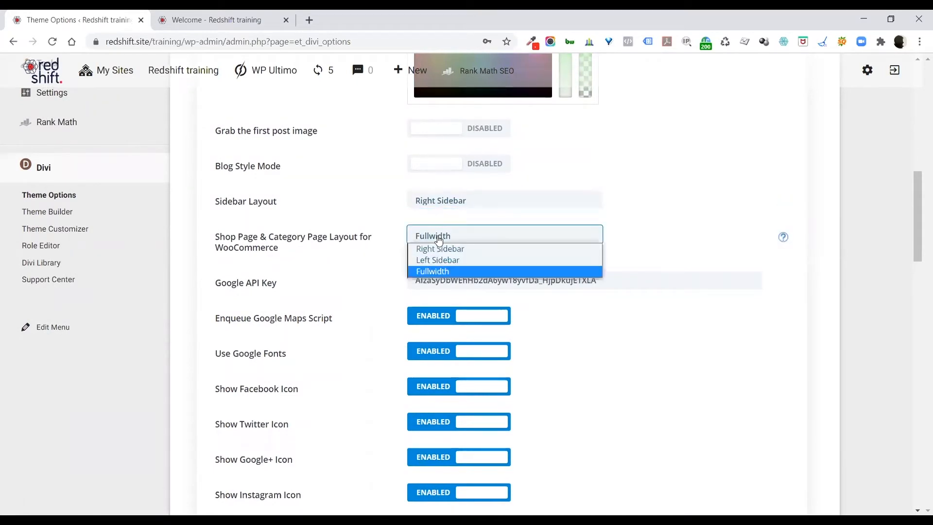
click(433, 271)
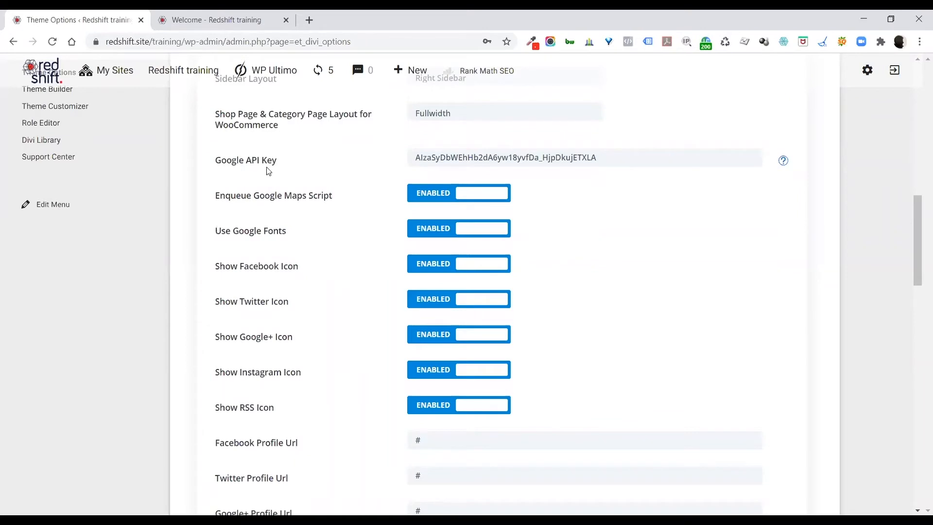
scroll(down, 3)
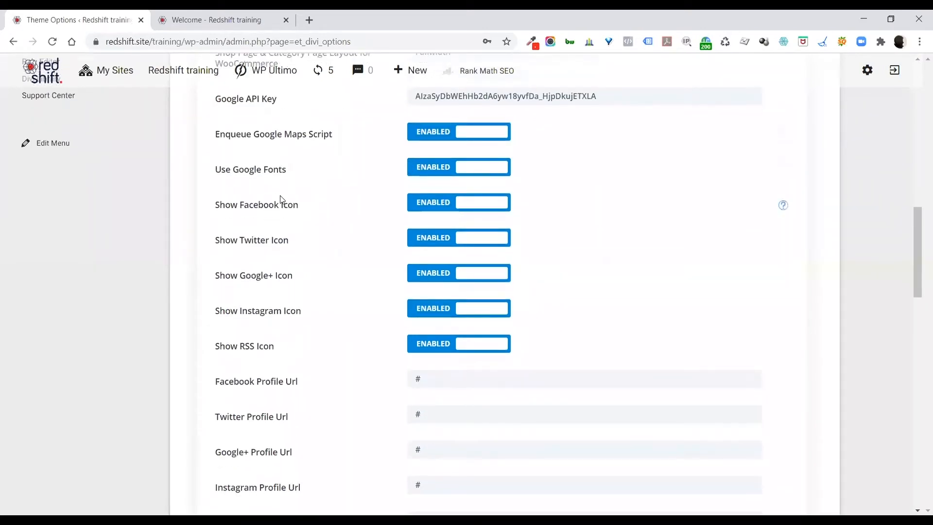
scroll(down, 3)
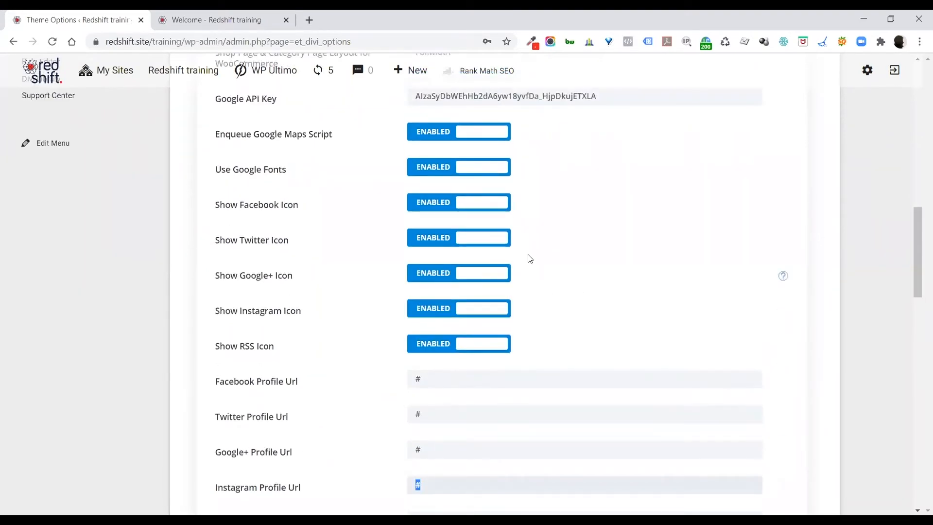
scroll(down, 3)
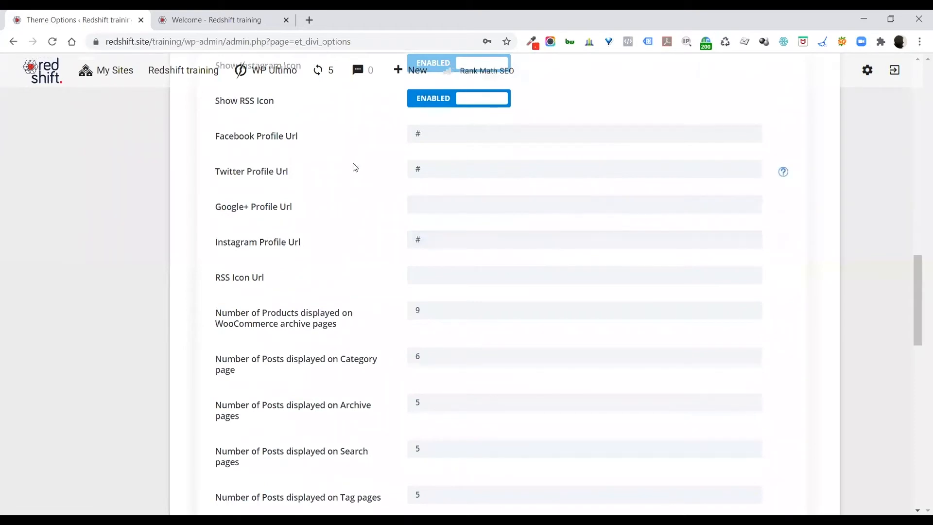
scroll(down, 3)
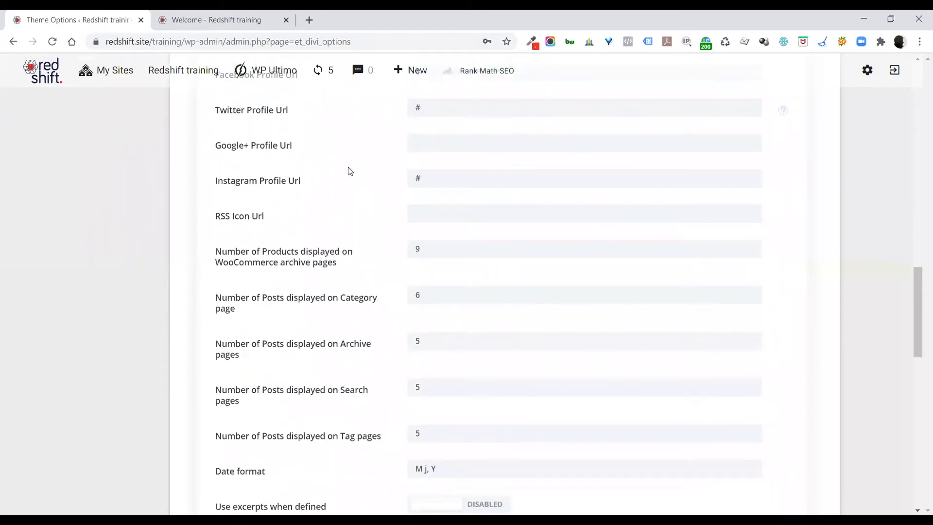
scroll(down, 3)
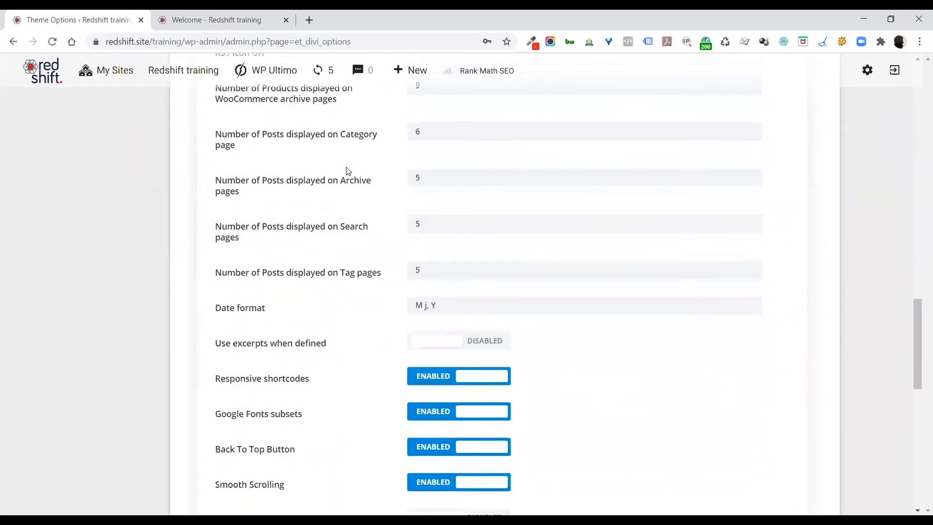
scroll(down, 3)
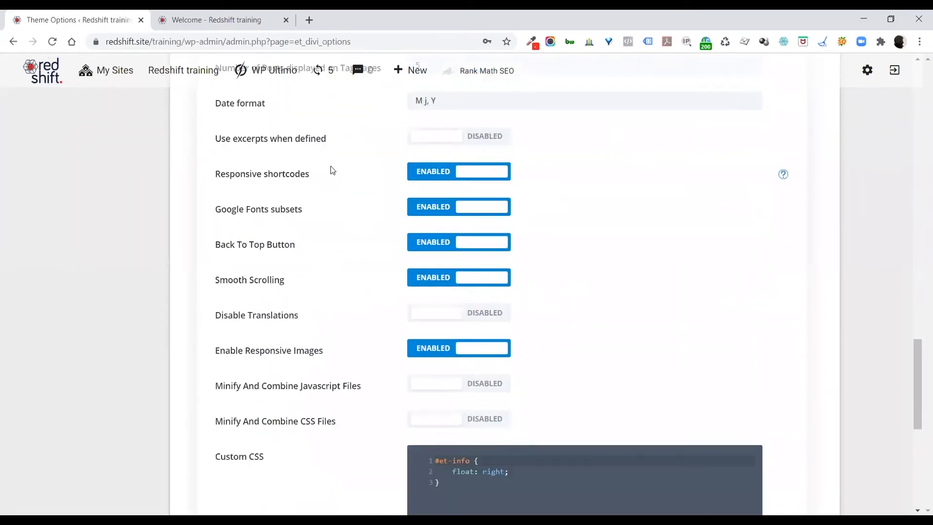
mouse_move(707, 172)
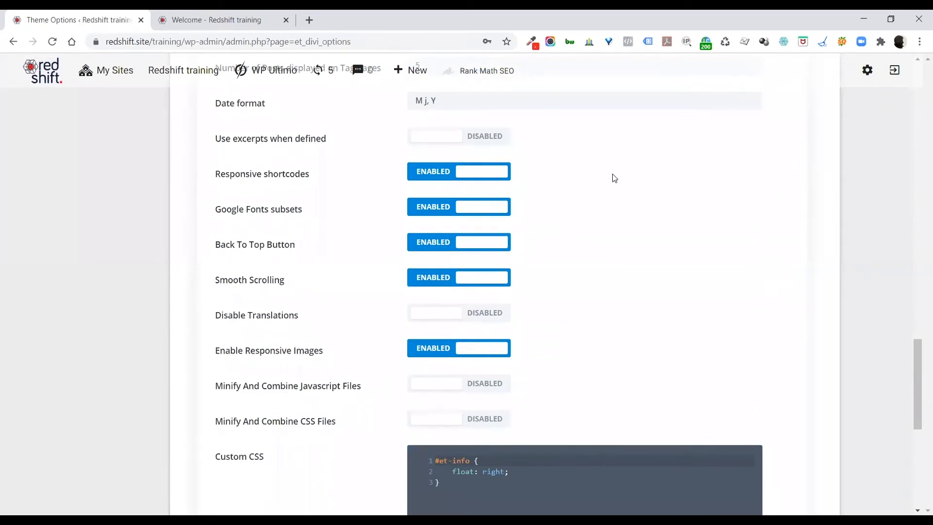
mouse_move(784, 175)
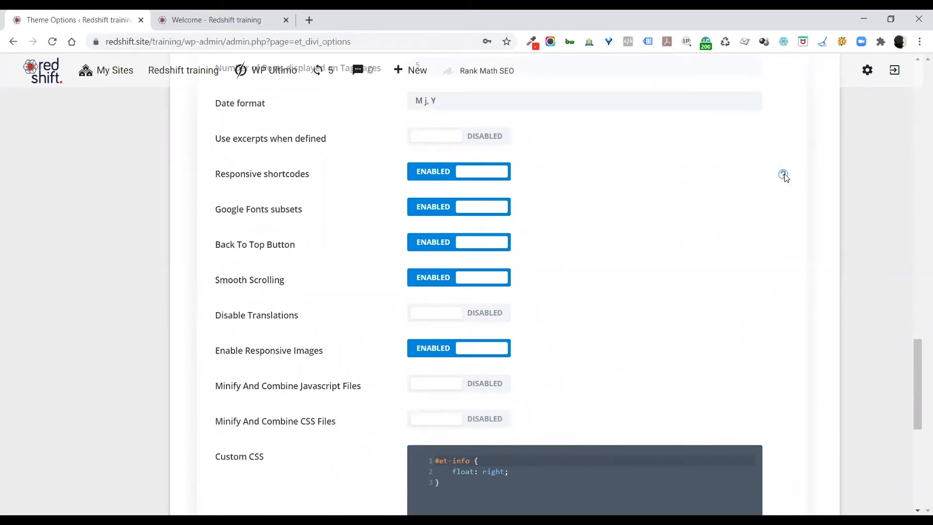
click(783, 174)
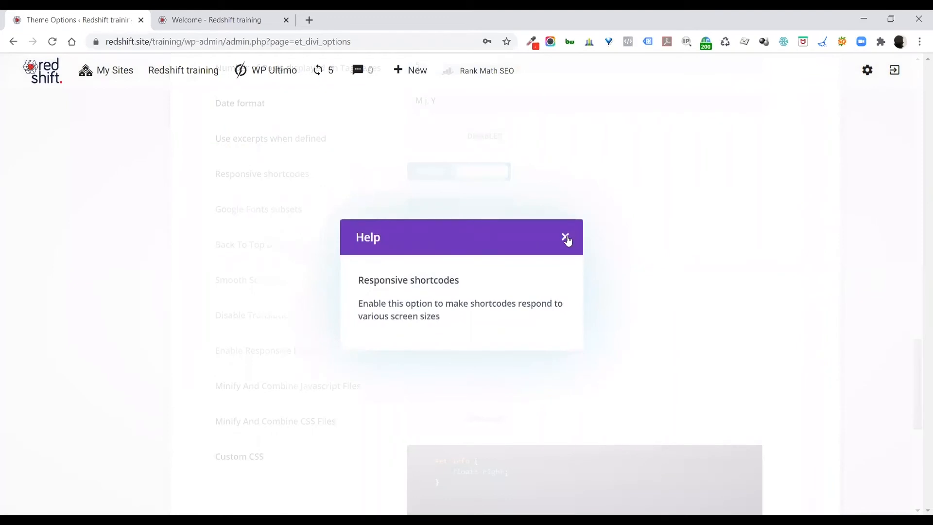
click(566, 237)
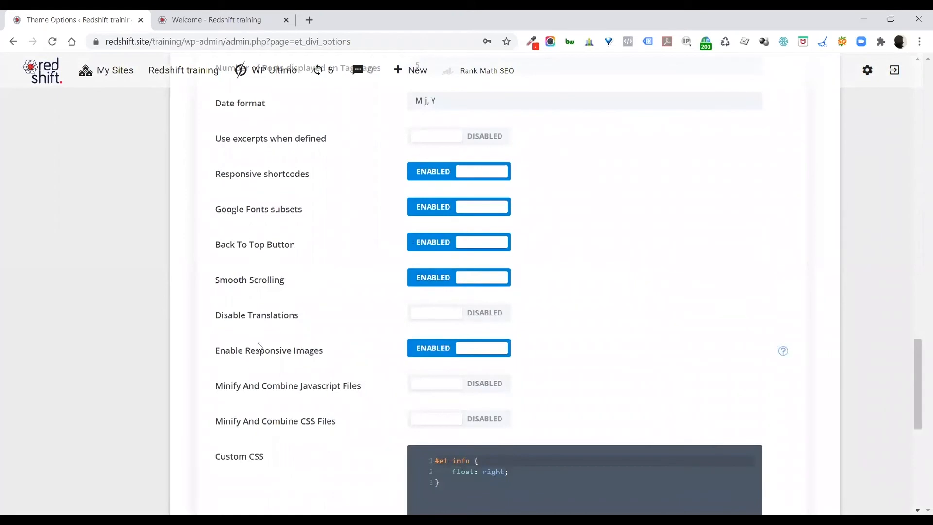
scroll(down, 3)
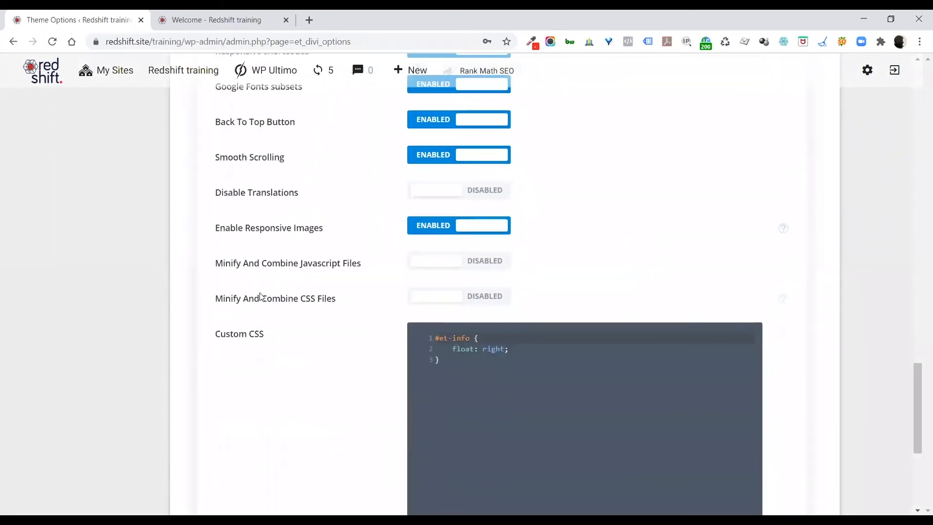
scroll(down, 3)
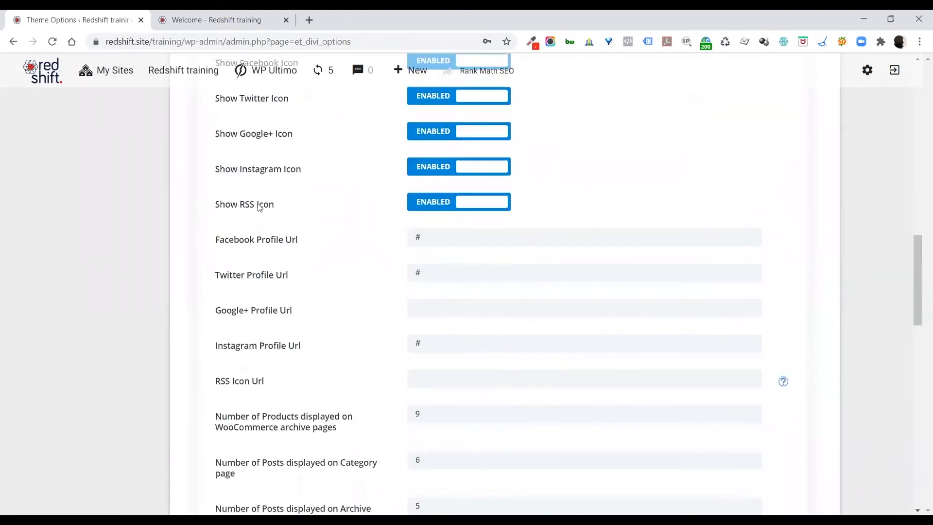
Step: Reload the front-end Welcome page to confirm the new redshift logo, then return to Theme Options
click(216, 19)
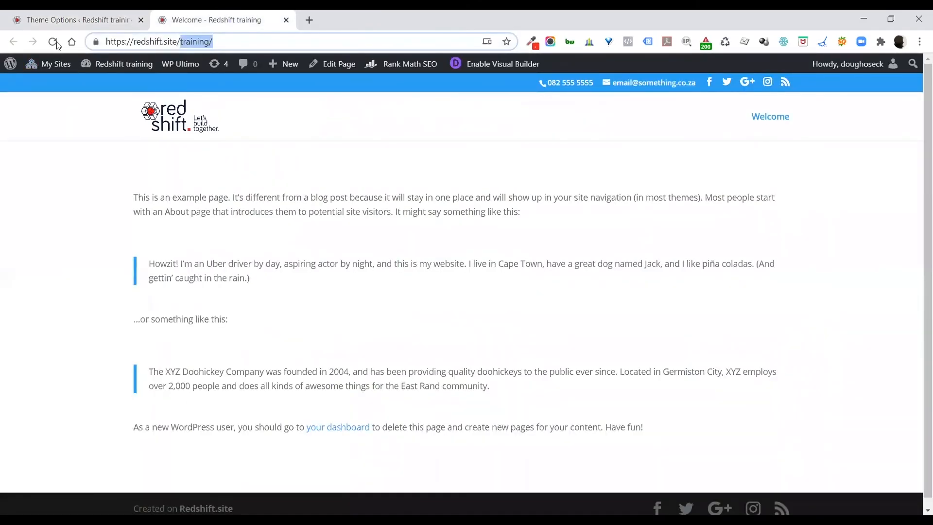
click(53, 41)
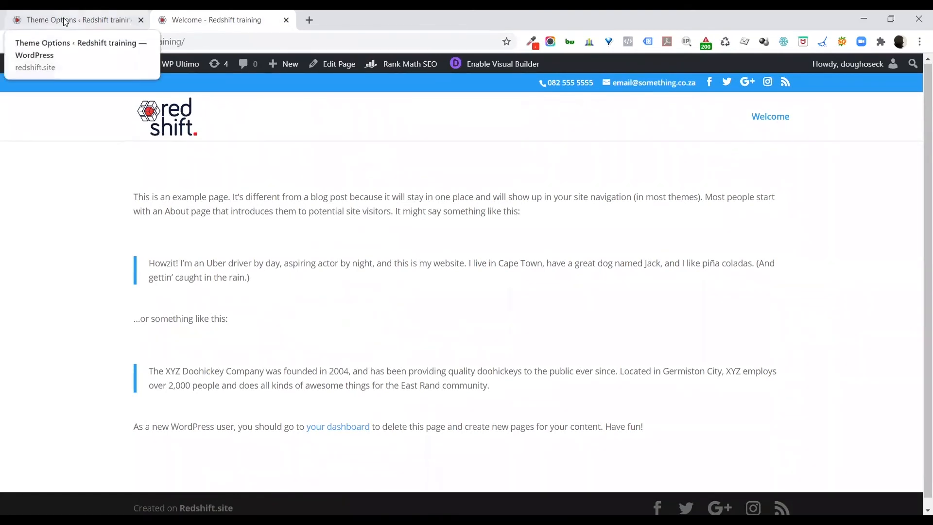
click(71, 19)
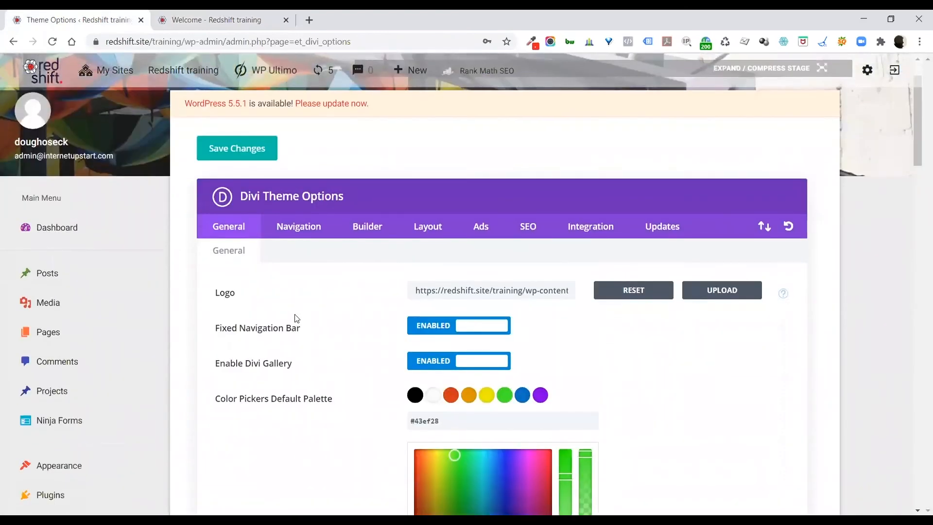
mouse_move(304, 267)
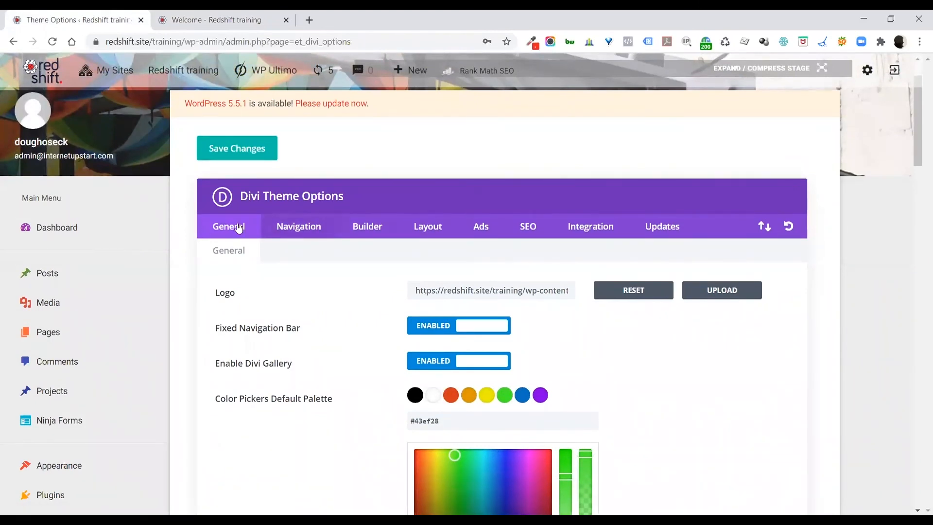
Step: Check the Navigation theme options, then settle back on the General options with logo and palette
click(299, 226)
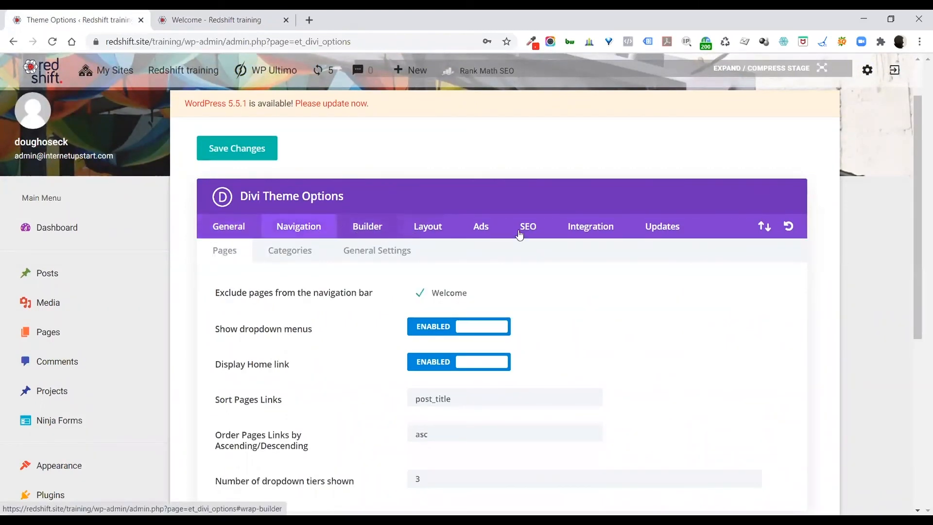
click(228, 226)
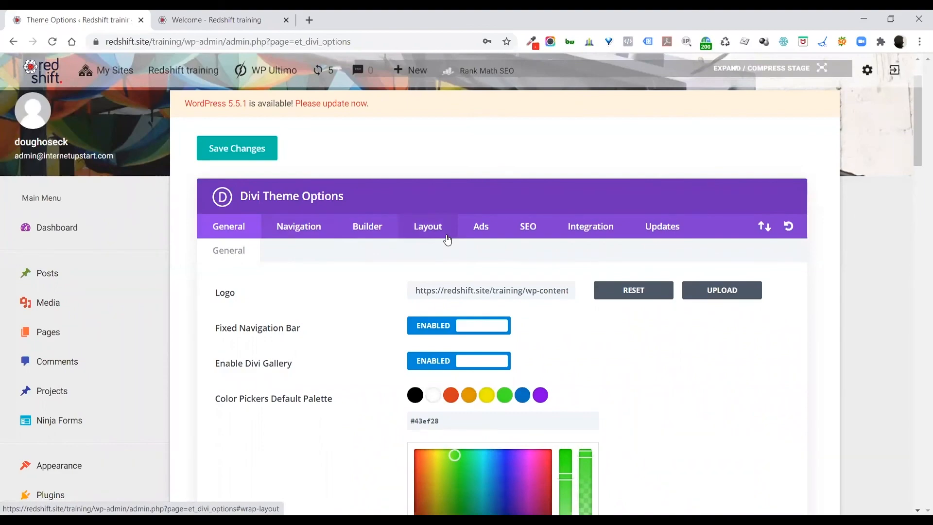
scroll(down, 3)
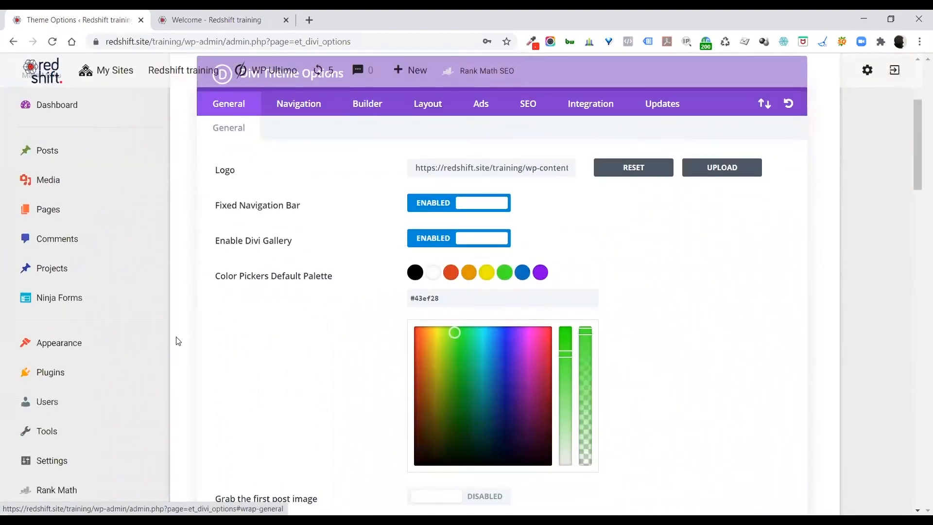